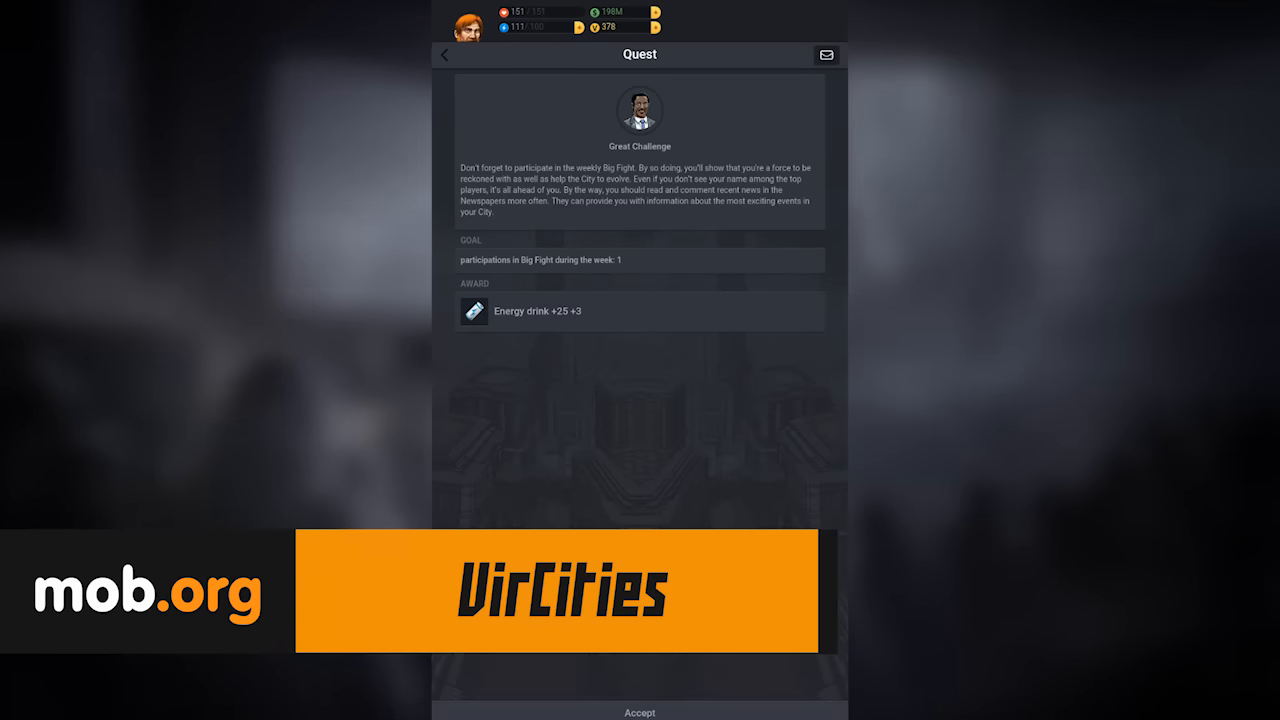
- Go from the Big Fight quest to the Port screen via the side menu
{"action": "left_click", "coordinate": [639, 712]}
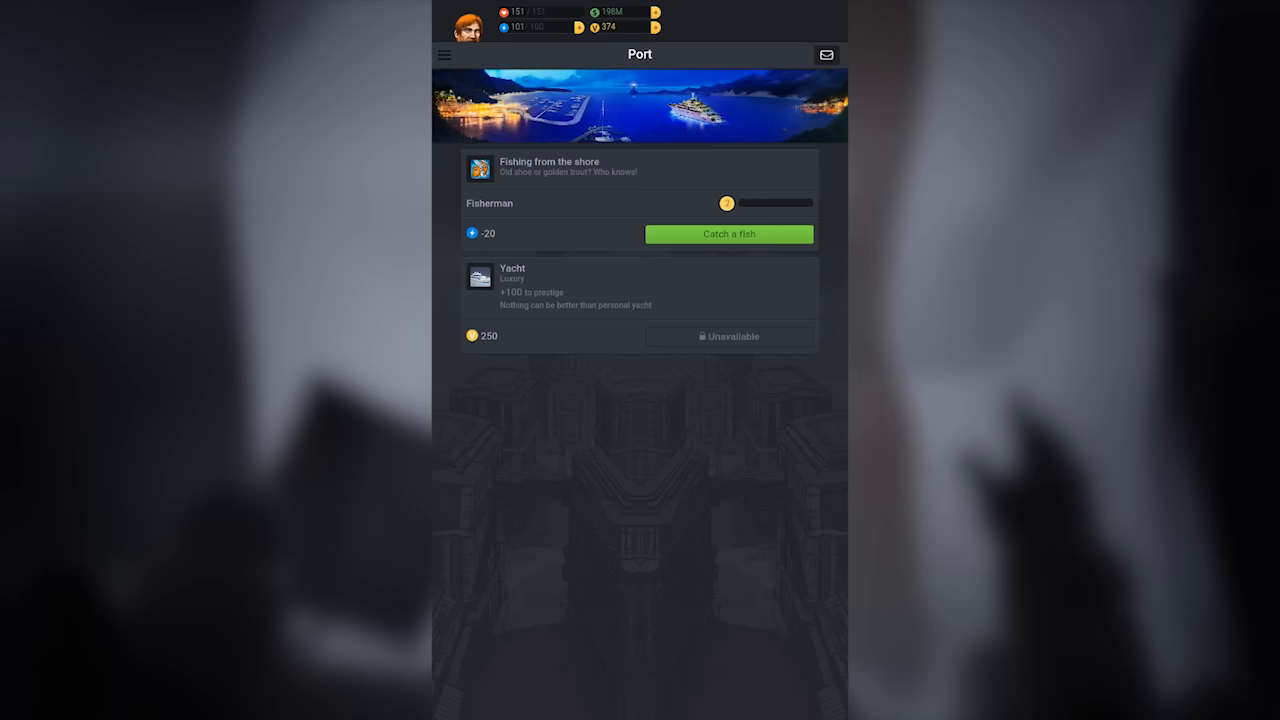
- Read the art-contest news item and accept the shore fishing reward
{"action": "left_click", "coordinate": [728, 234]}
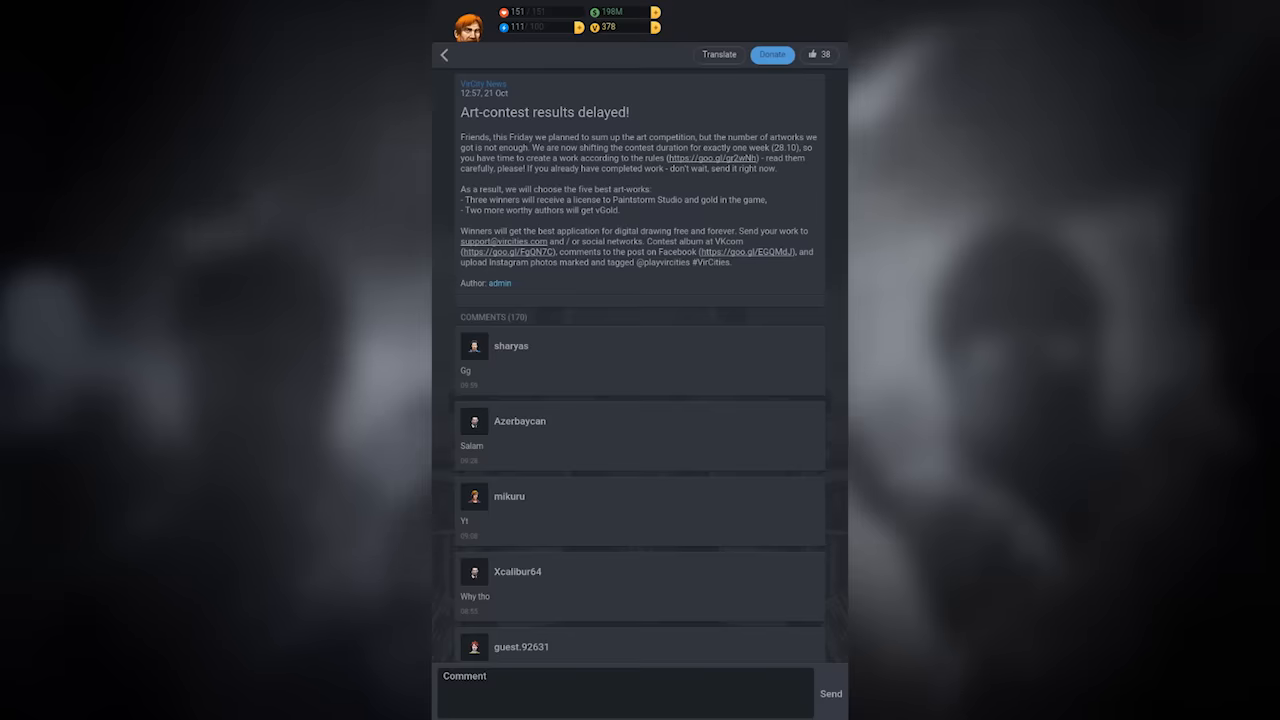
{"action": "left_click", "coordinate": [444, 55]}
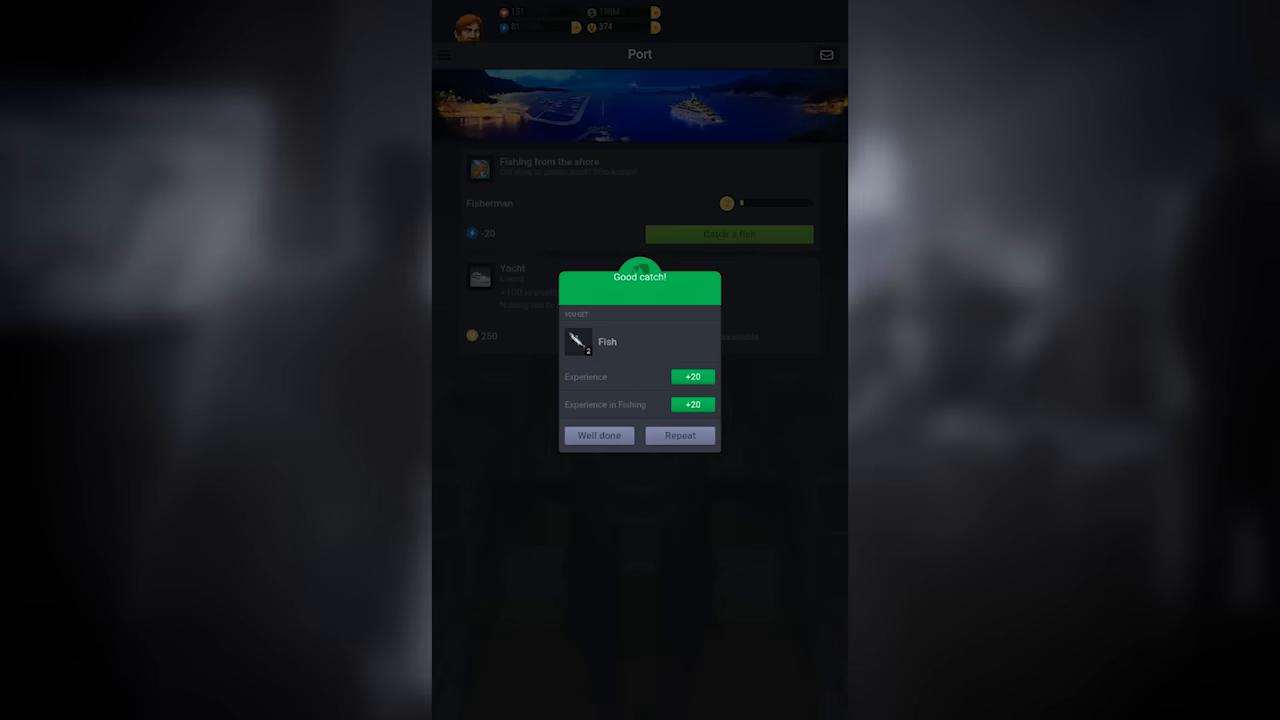
{"action": "left_click", "coordinate": [598, 435]}
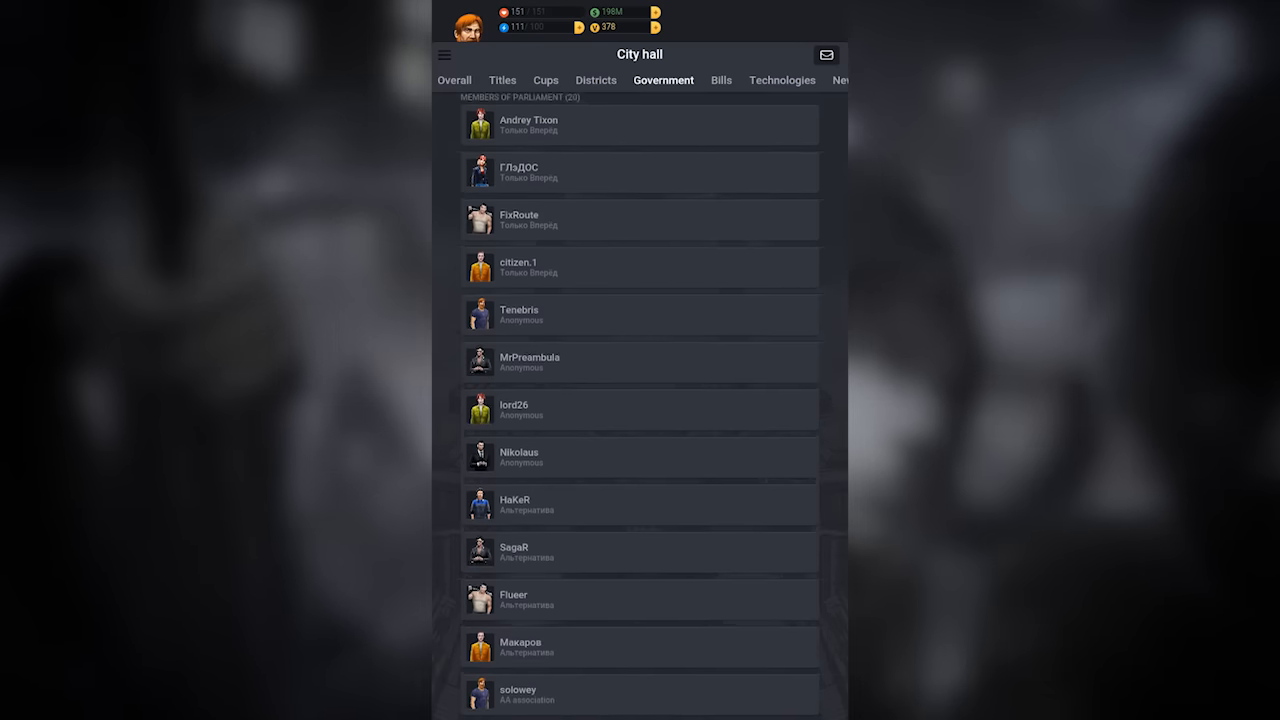
- View City hall's explored technologies and scroll down through the list
{"action": "left_click", "coordinate": [782, 80]}
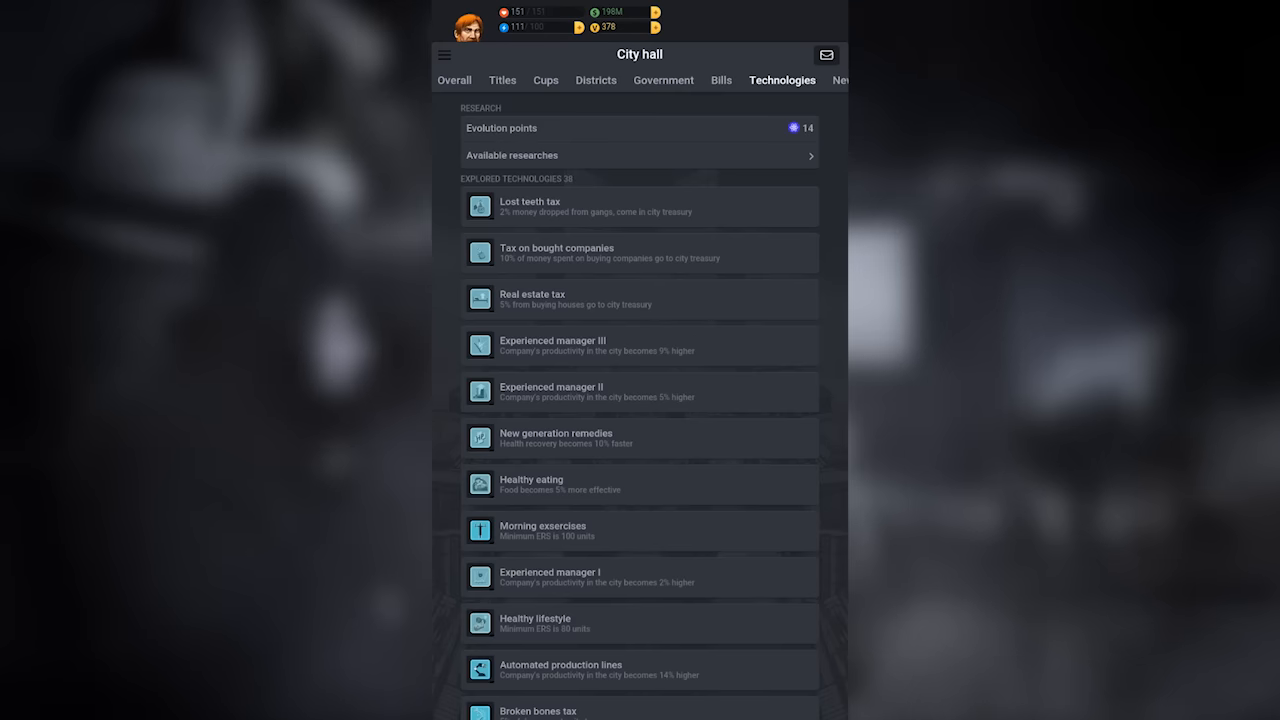
{"action": "scroll", "scroll_direction": "down", "scroll_amount": 3}
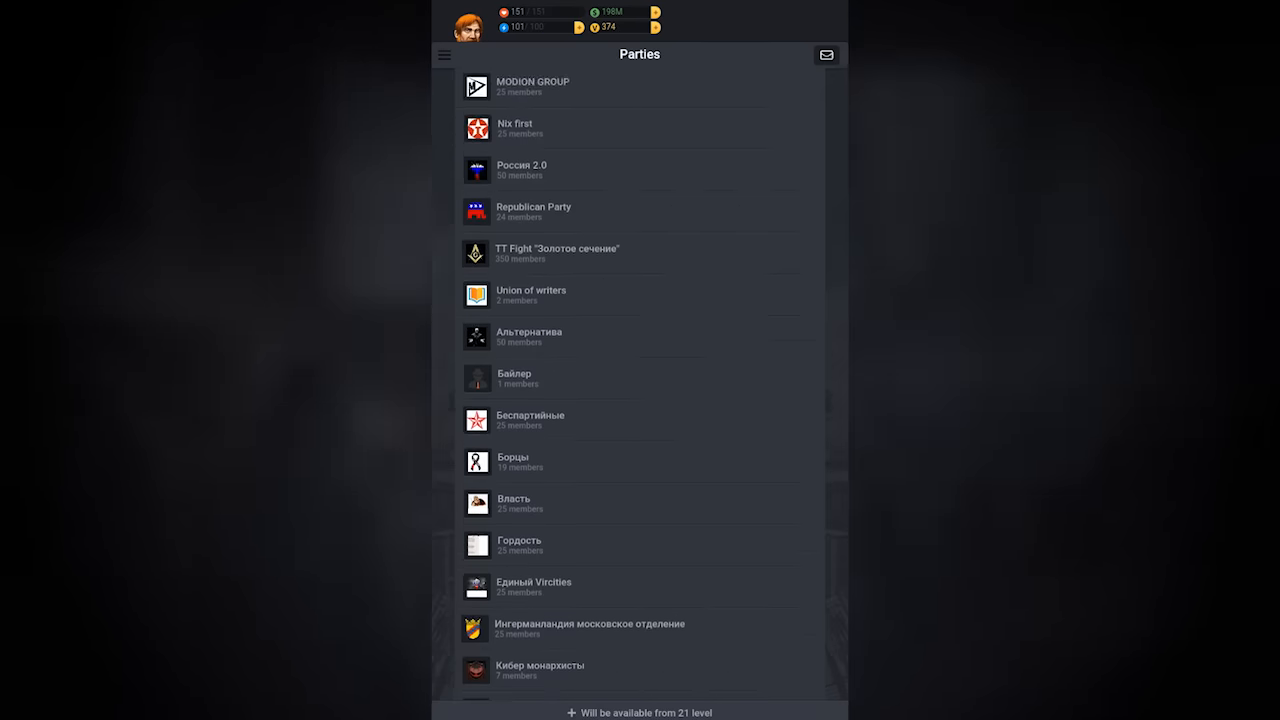
{"action": "scroll", "scroll_direction": "down", "scroll_amount": 3}
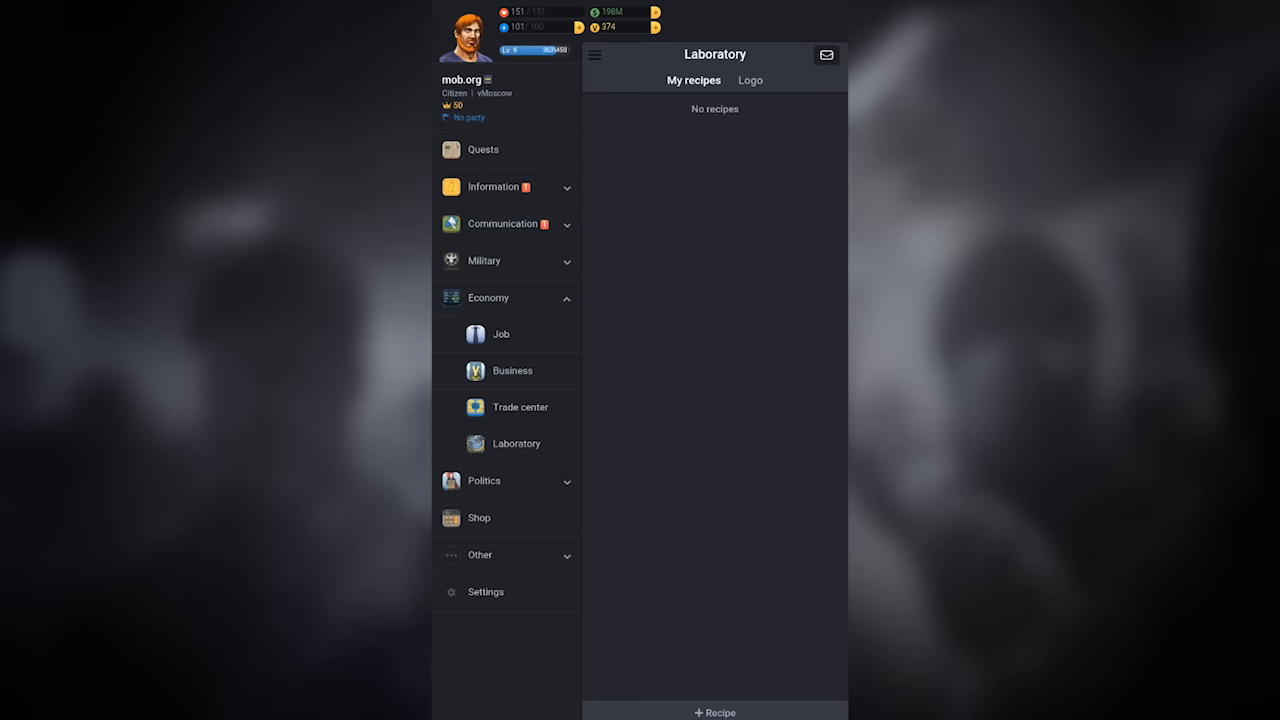
- Head to the Port to catch another fish from the shore
{"action": "left_click", "coordinate": [484, 334]}
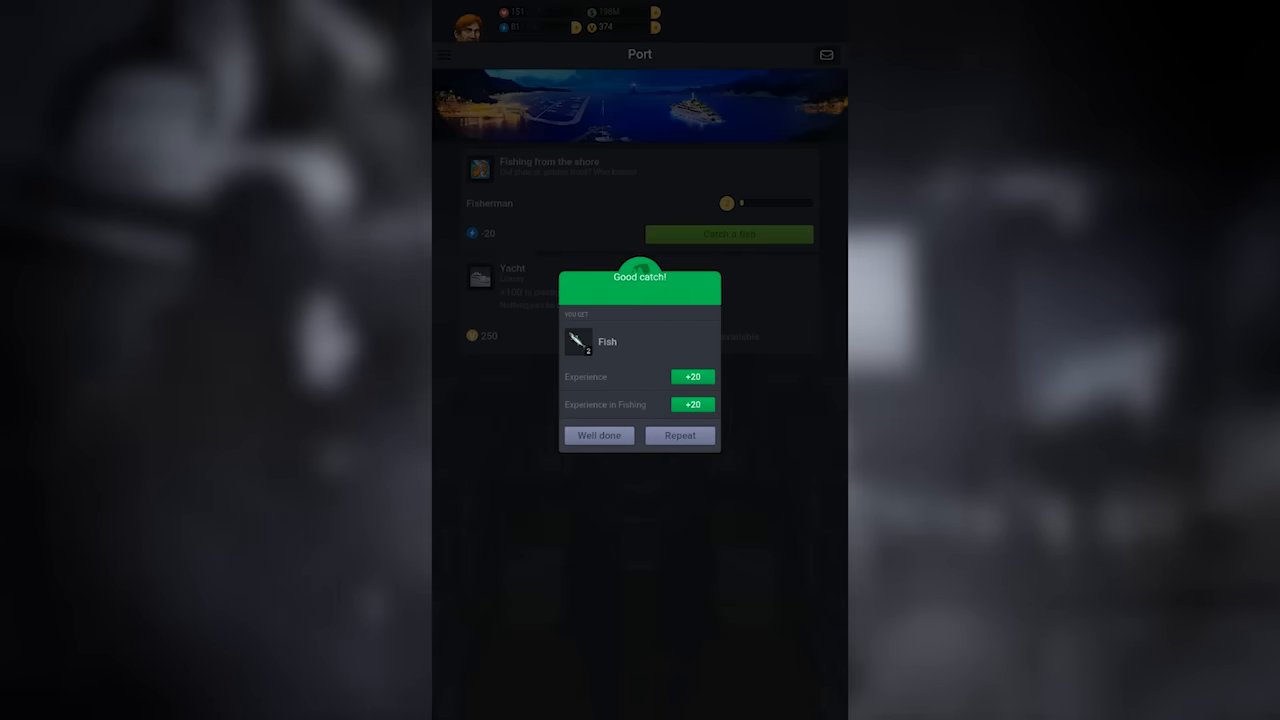
- Close the fishing results, repeat the stadium workout, and finish with the workout results
{"action": "left_click", "coordinate": [598, 435]}
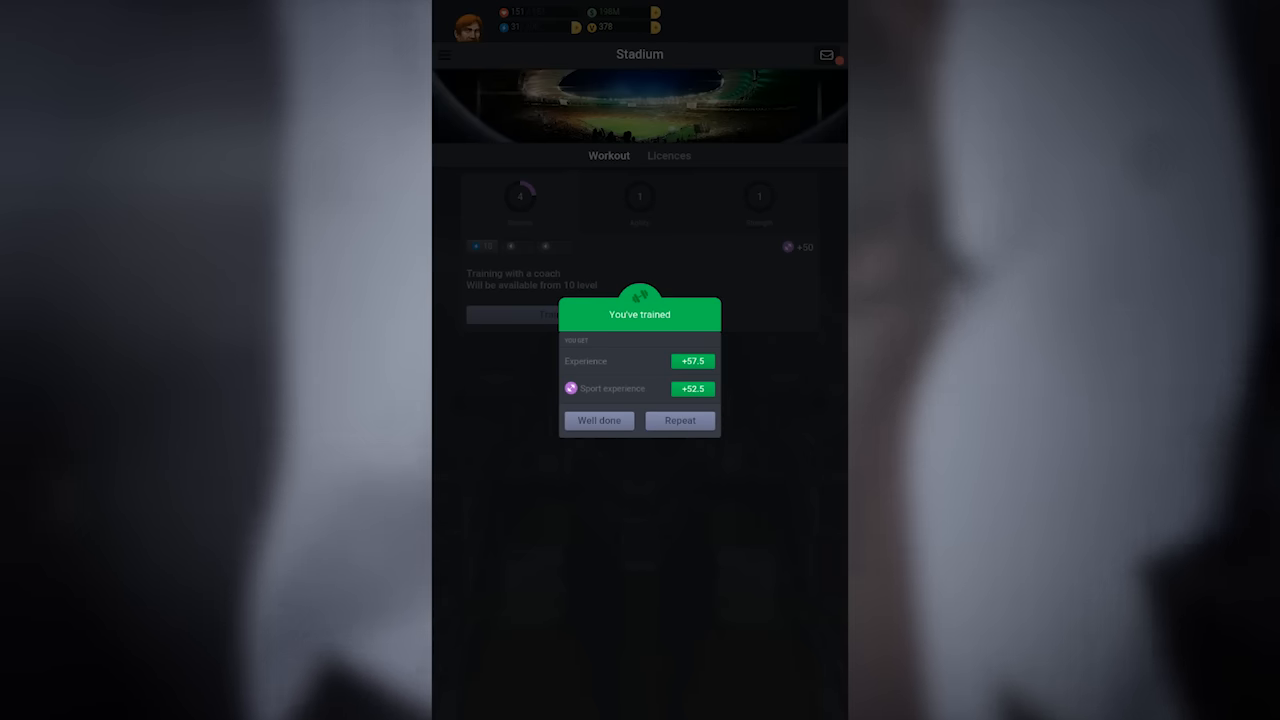
{"action": "left_click", "coordinate": [680, 420]}
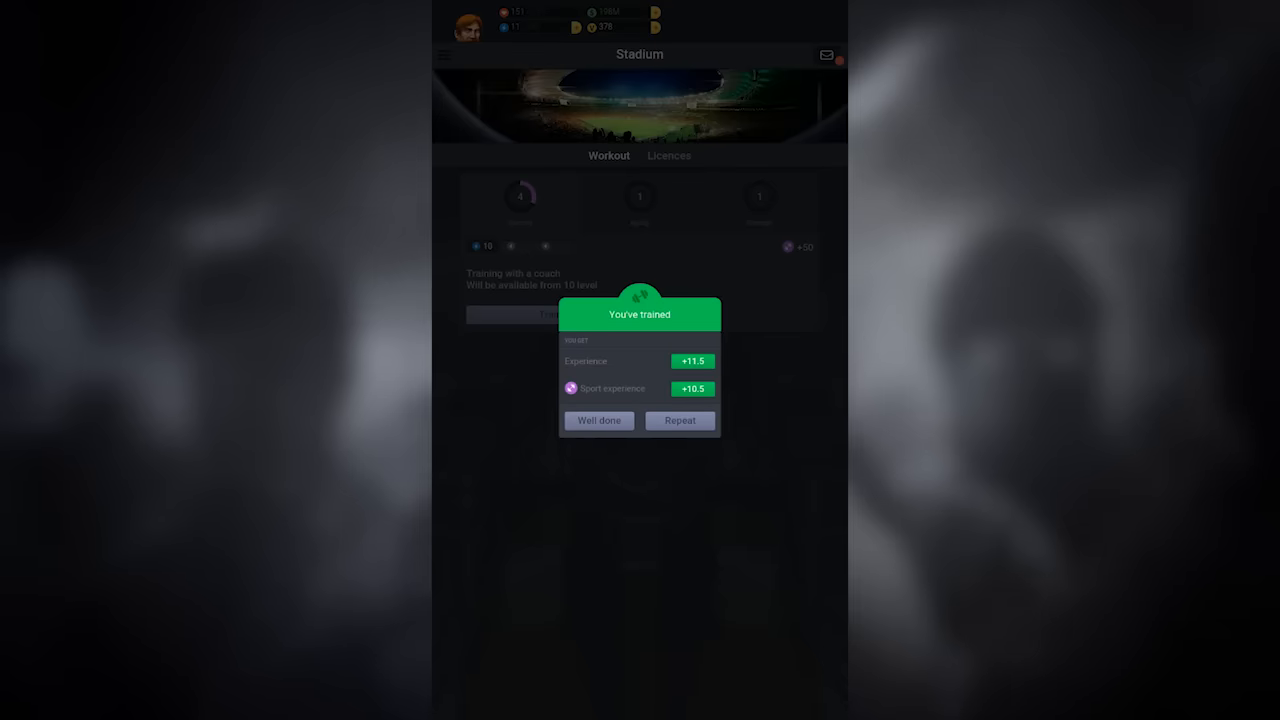
{"action": "left_click", "coordinate": [598, 420]}
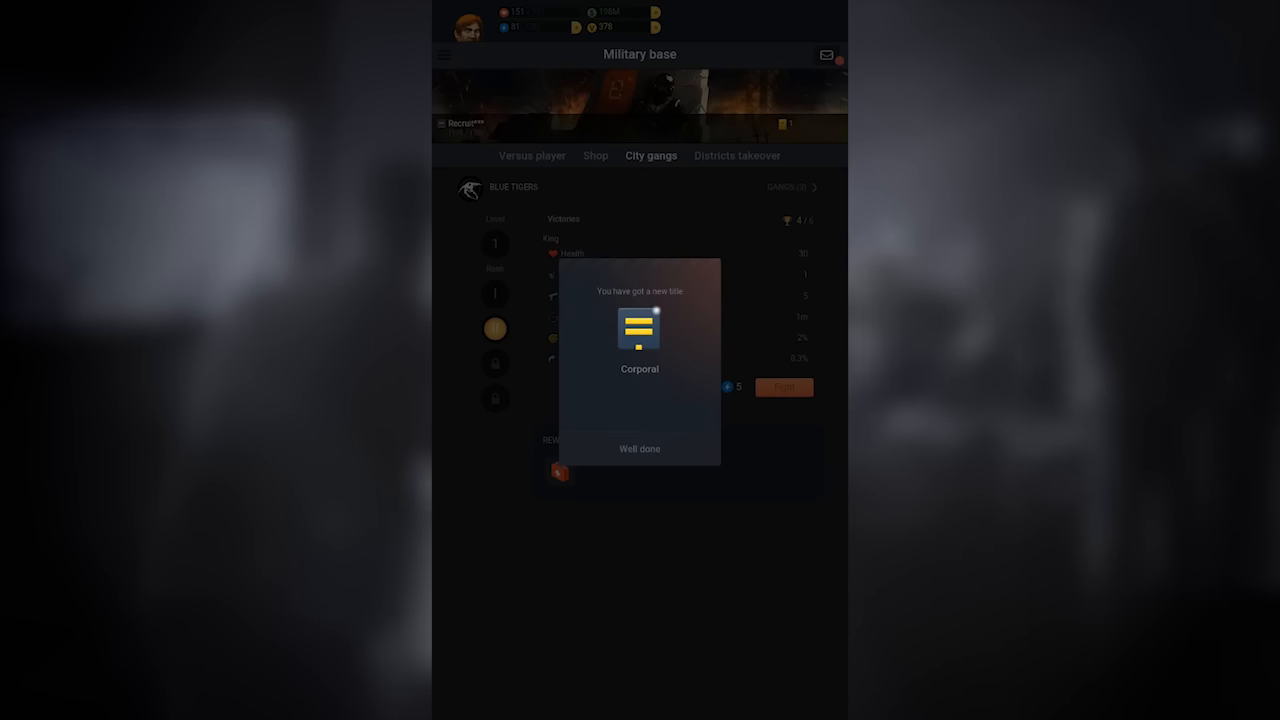
- Acknowledge the Corporal title, scroll the Military base shop, and restore full health with first aid
{"action": "left_click", "coordinate": [639, 448]}
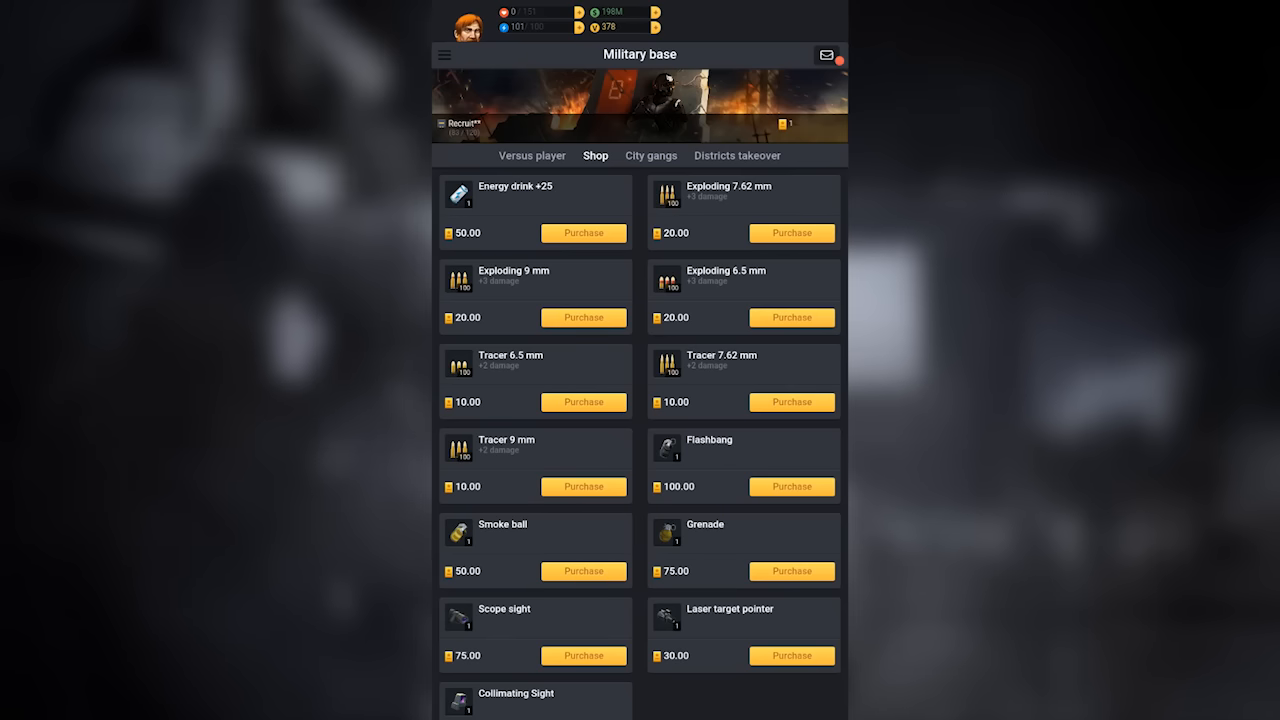
{"action": "scroll", "scroll_direction": "down", "scroll_amount": 3}
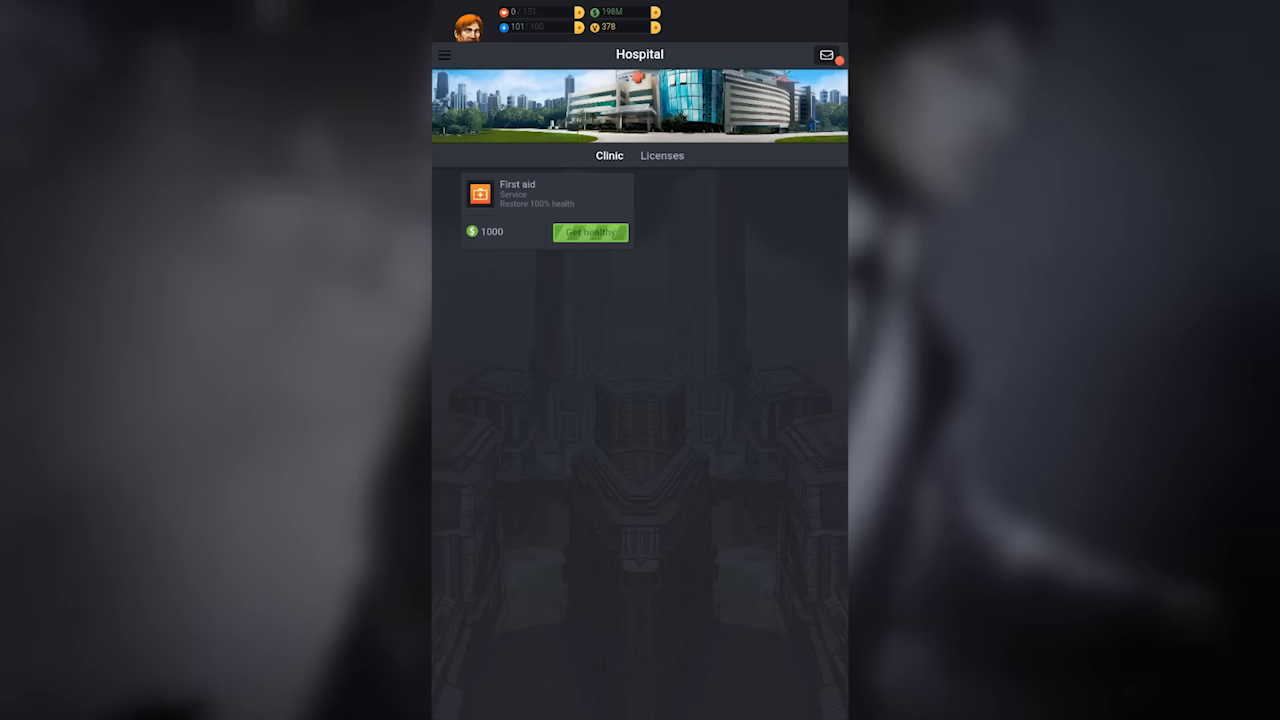
{"action": "left_click", "coordinate": [590, 232]}
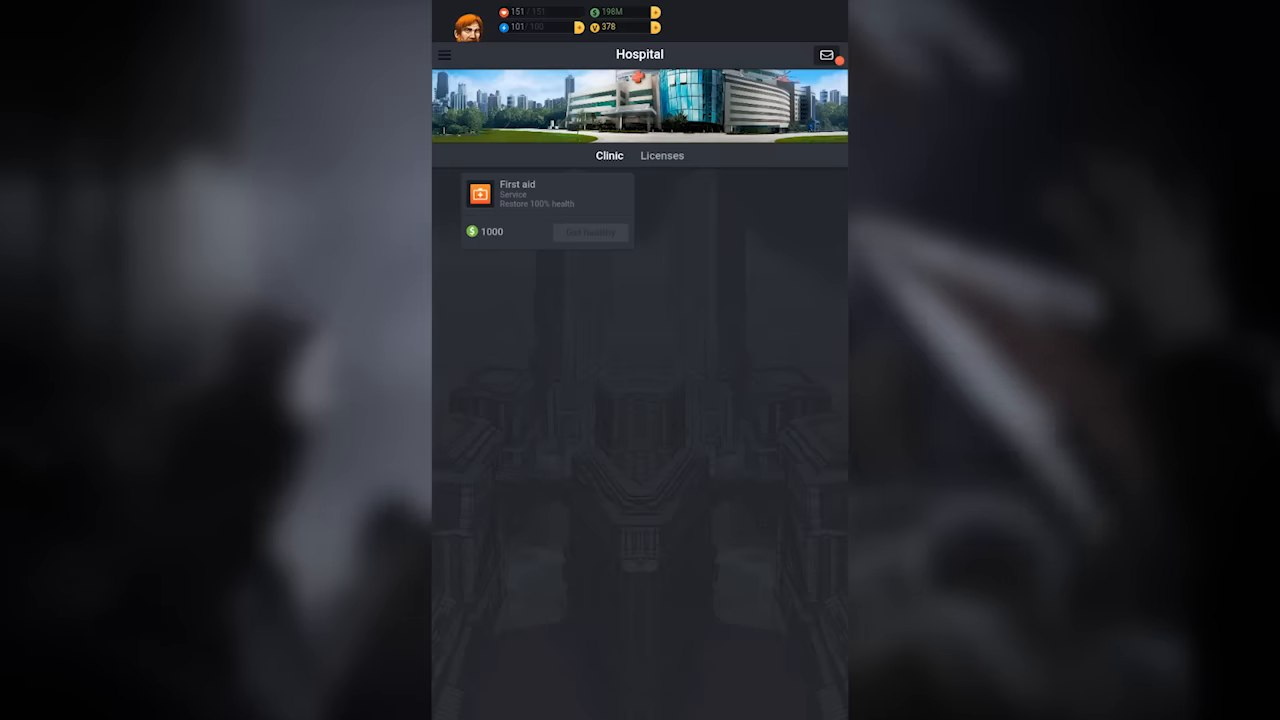